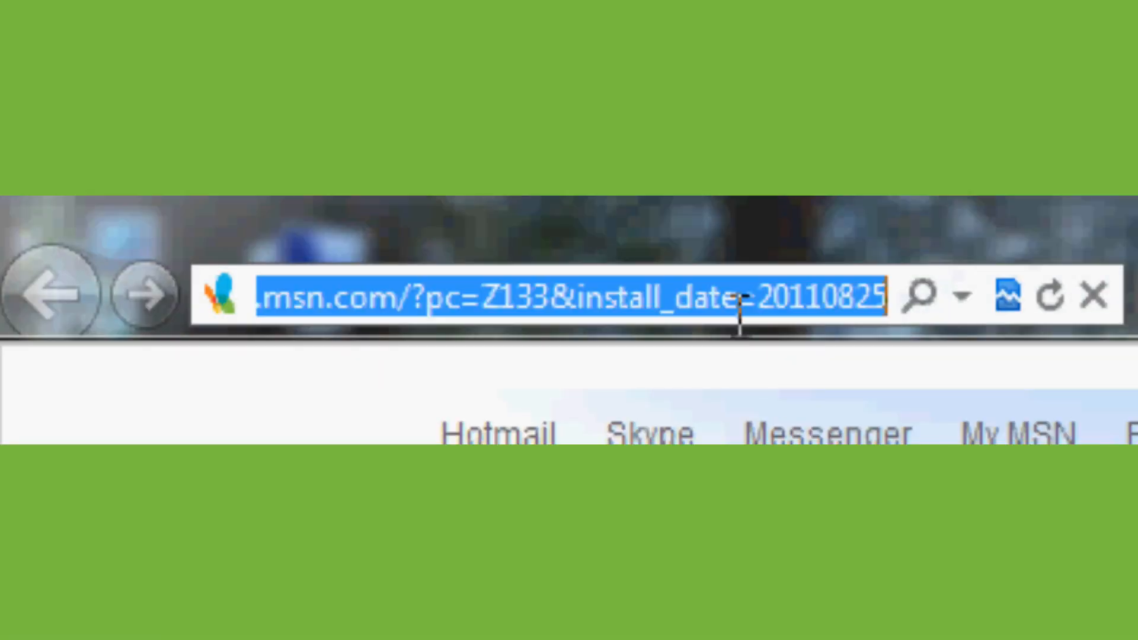
Step: Load clearmodem/ in Internet Explorer to reach the modem's admin Summary page
{"action": "type", "text": "clearmodem/"}
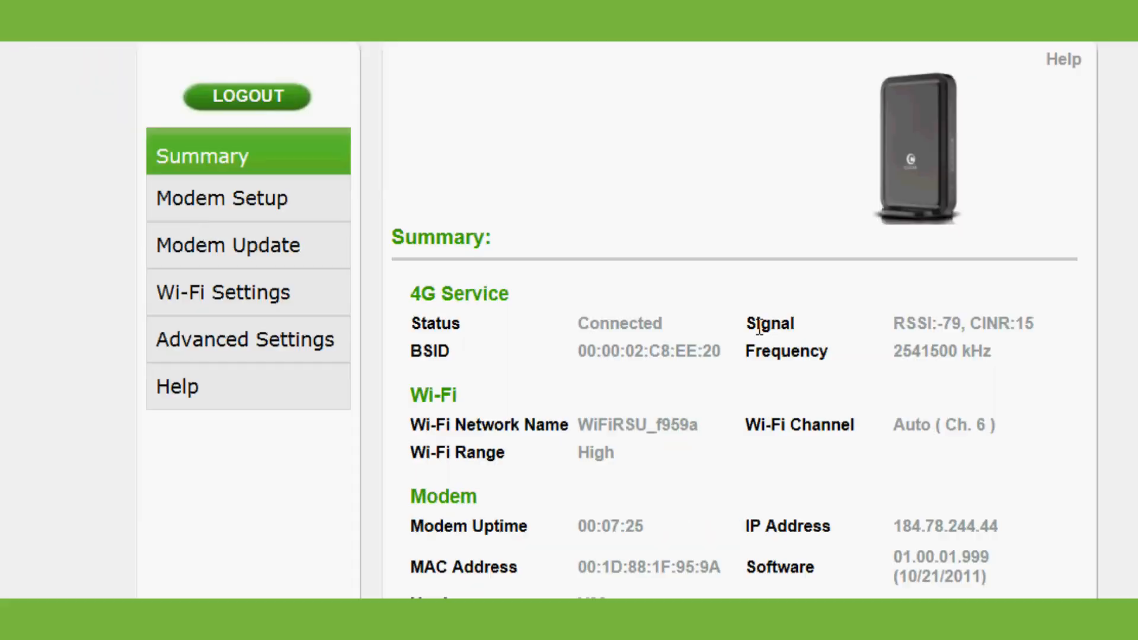
{"action": "mouse_move", "coordinate": [285, 332]}
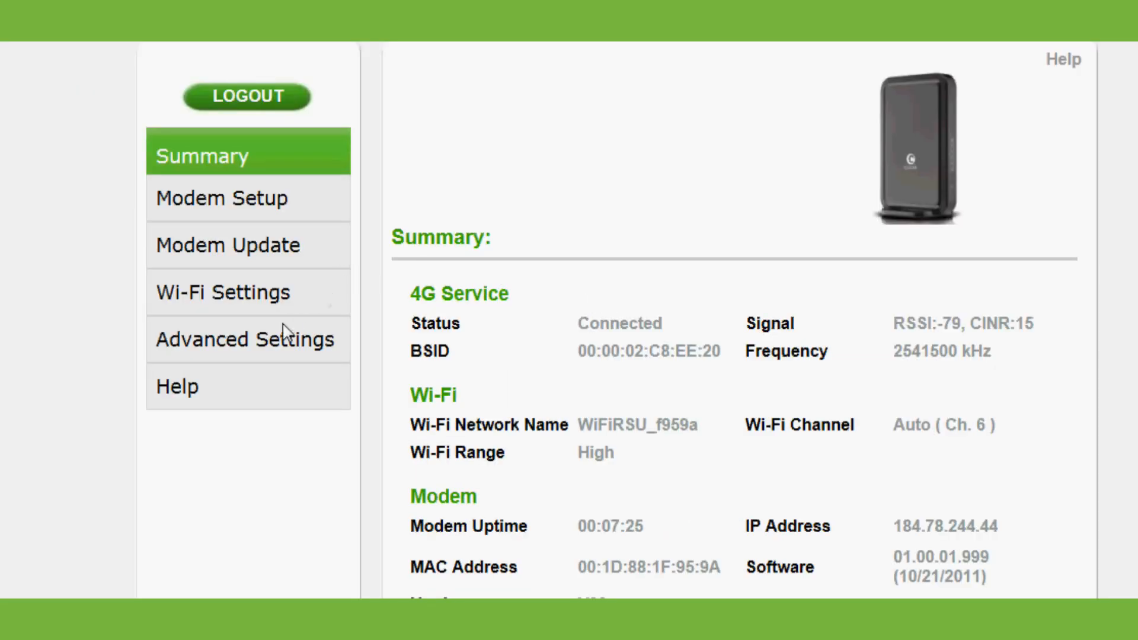
Step: Uncheck Enable Firewall under Advanced Settings and go to the Router page
{"action": "left_click", "coordinate": [246, 338]}
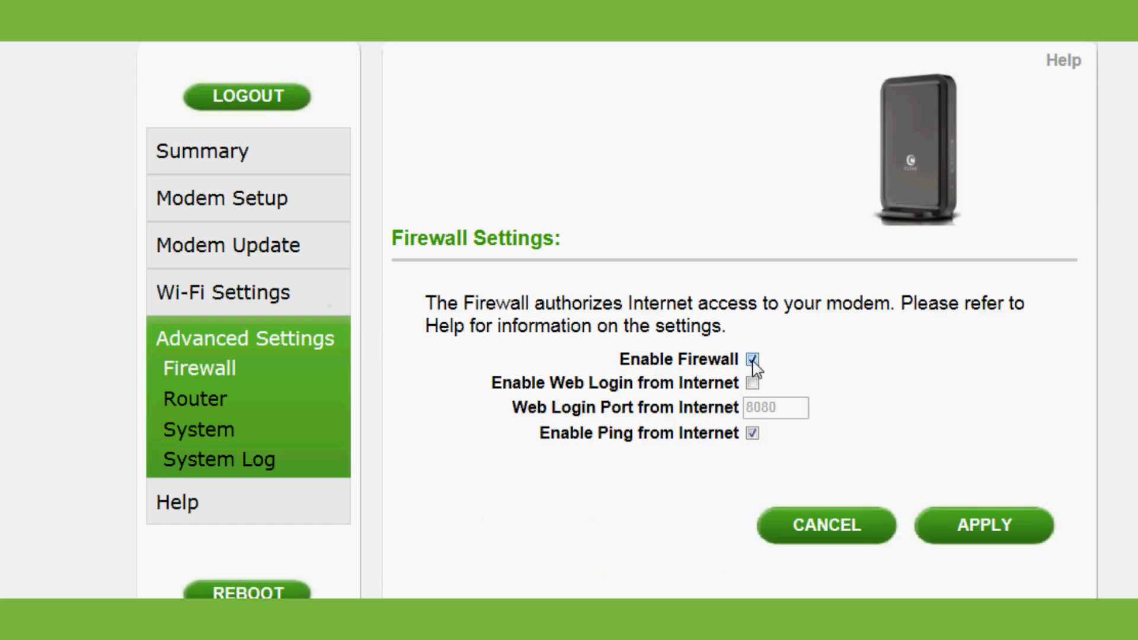
{"action": "left_click", "coordinate": [753, 359]}
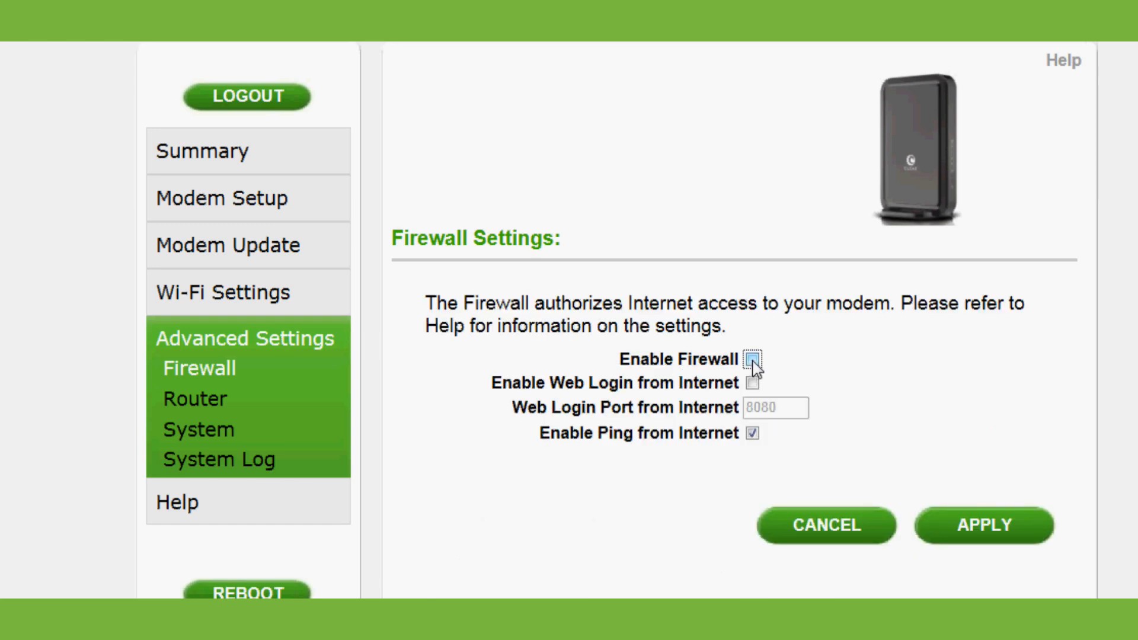
{"action": "left_click", "coordinate": [753, 359]}
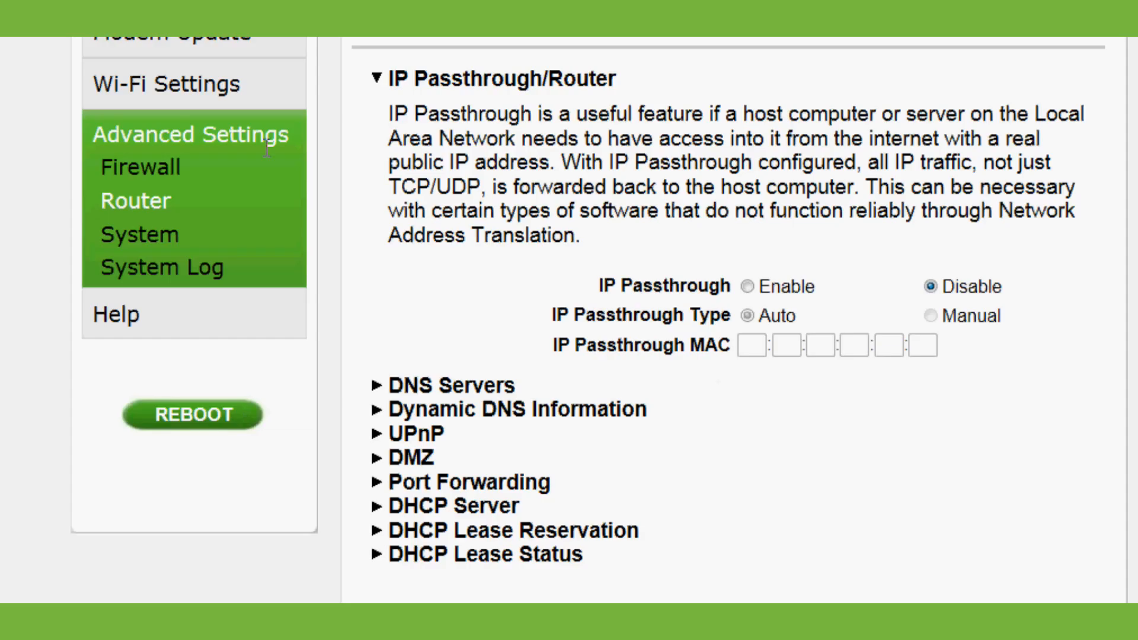
Step: Expand DHCP Lease Status to list the connected device Owner-PC
{"action": "left_click", "coordinate": [140, 168]}
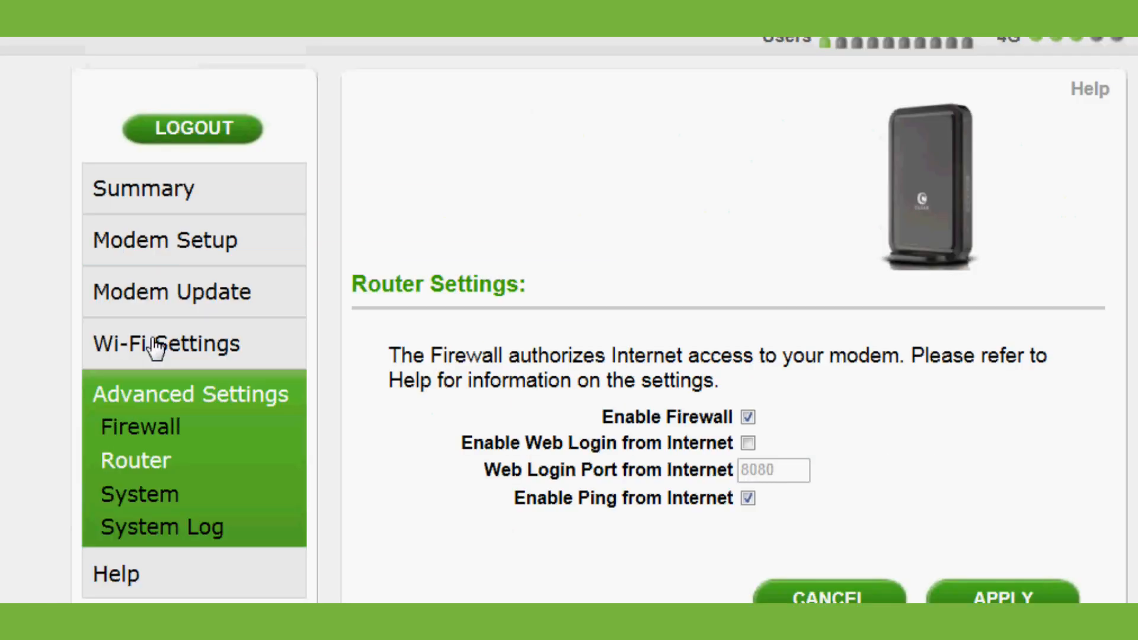
{"action": "left_click", "coordinate": [135, 460]}
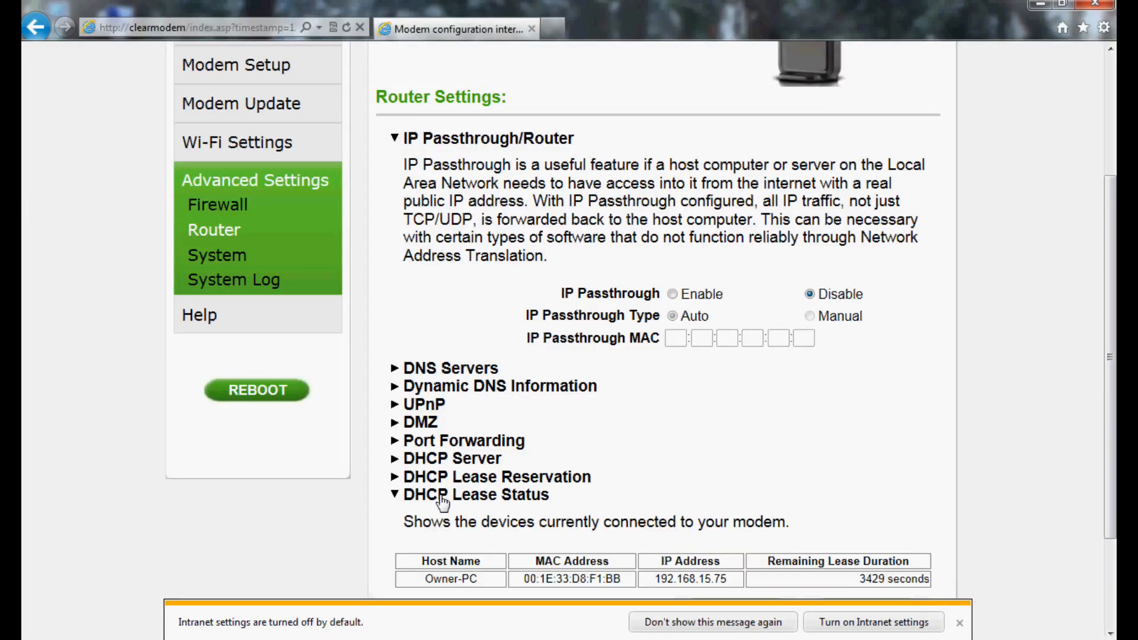
{"action": "scroll", "scroll_direction": "down", "scroll_amount": 3}
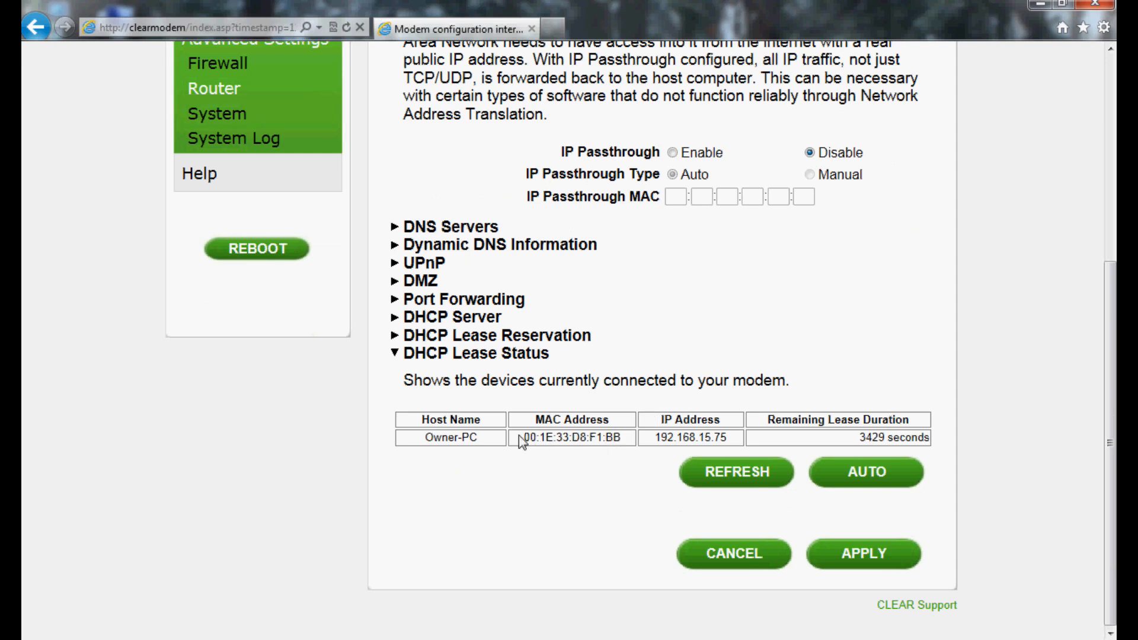
{"action": "mouse_move", "coordinate": [731, 441]}
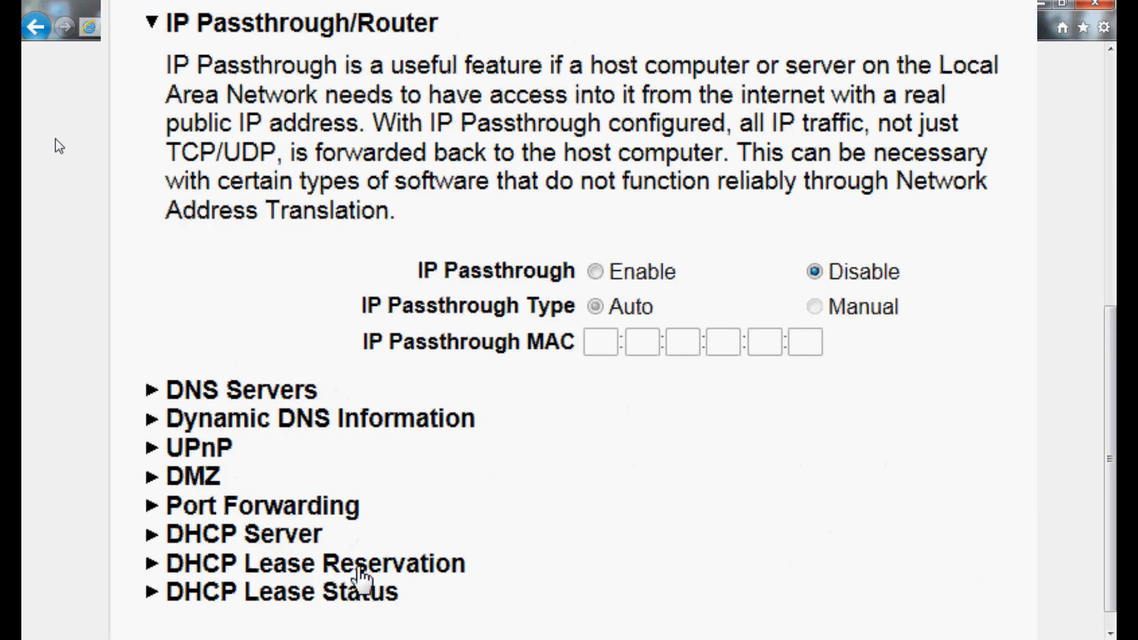
Step: Fill in an enabled DHCP lease reservation for Owner-PC at IP 192.168.15.75
{"action": "left_click", "coordinate": [314, 564]}
{"action": "type", "text": "192"}
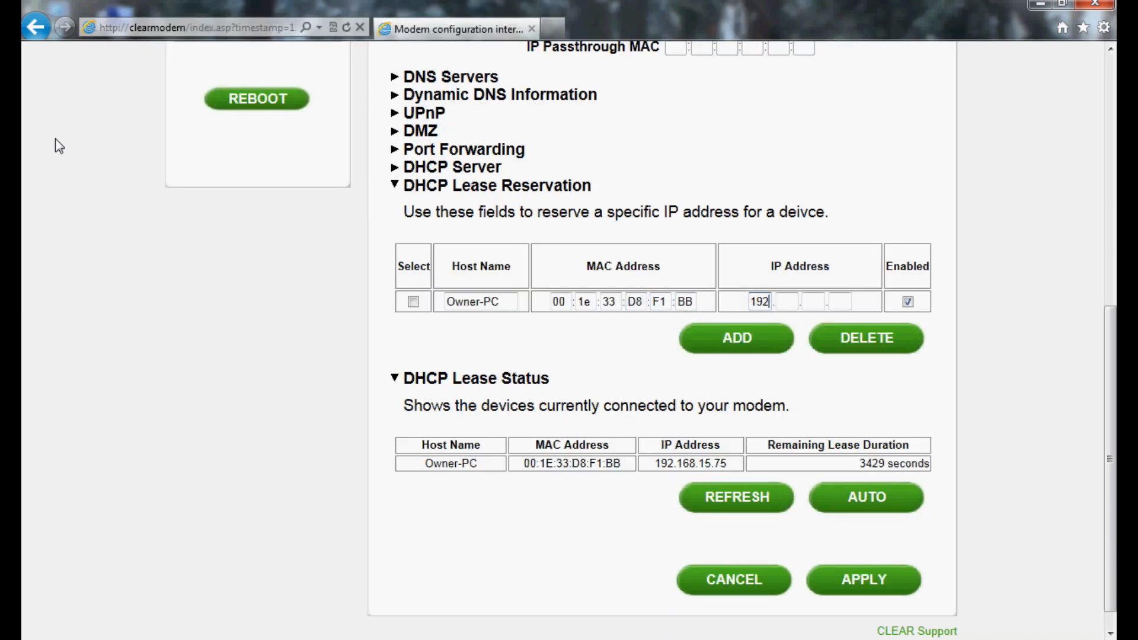
{"action": "type", "text": "168.15"}
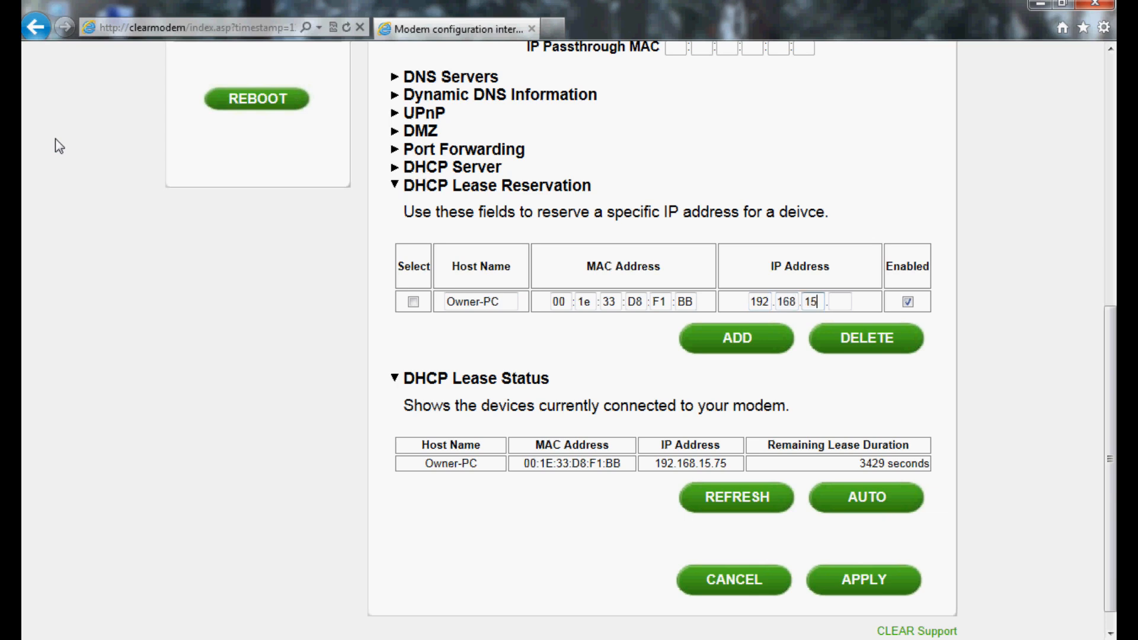
{"action": "type", "text": "75"}
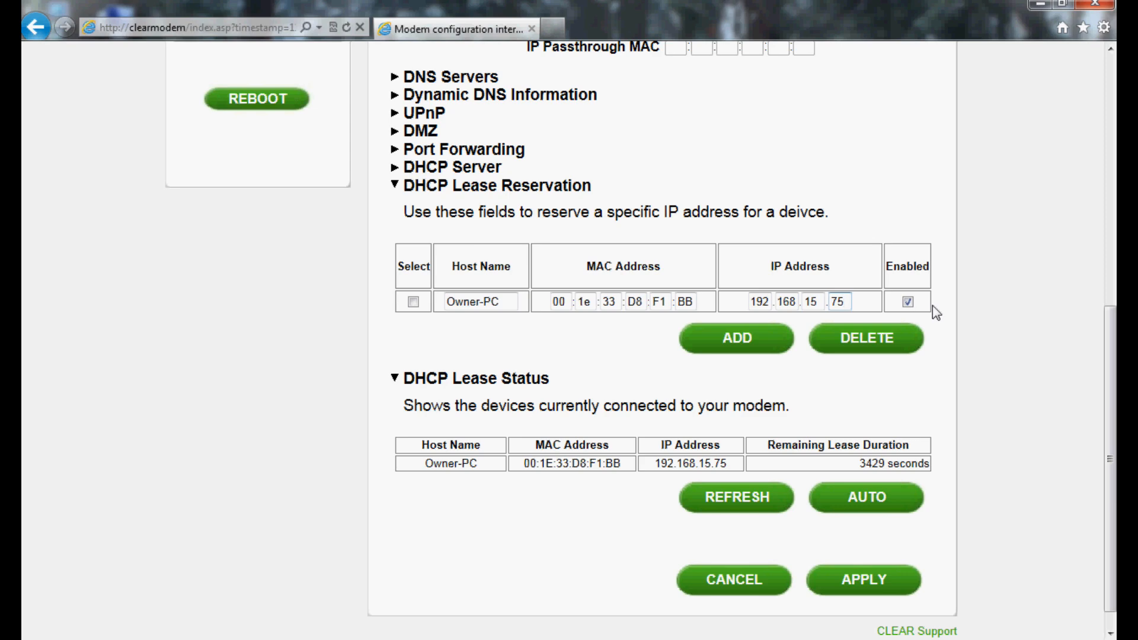
{"action": "mouse_move", "coordinate": [601, 180]}
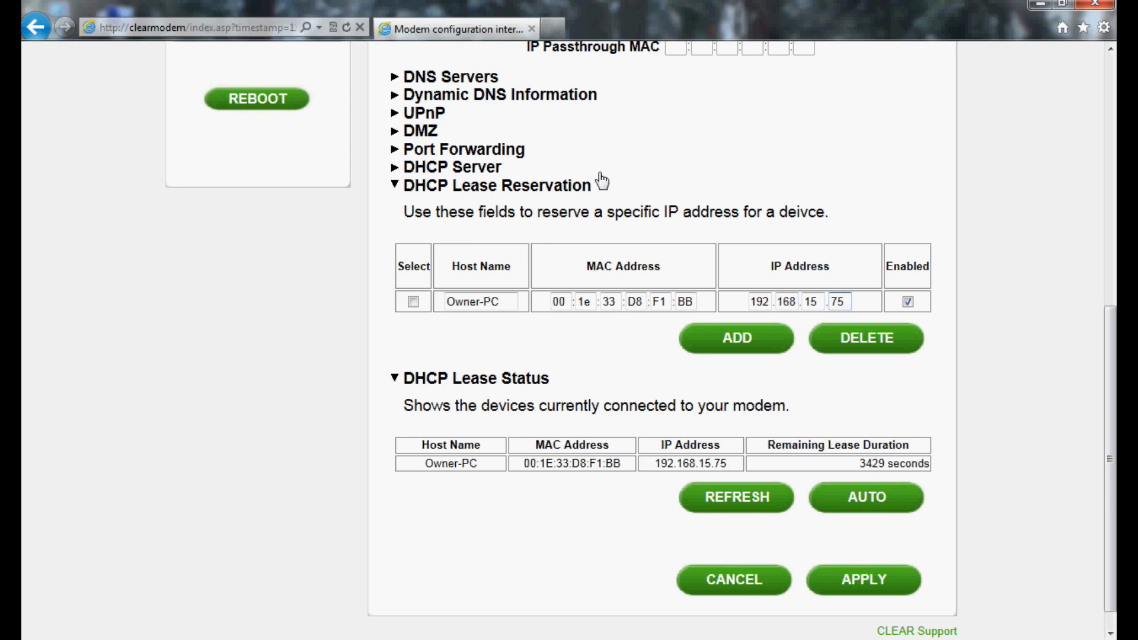
Step: Tick Enable UPnP IGD in the UPnP section and expand the forwarding rules table
{"action": "left_click", "coordinate": [425, 113]}
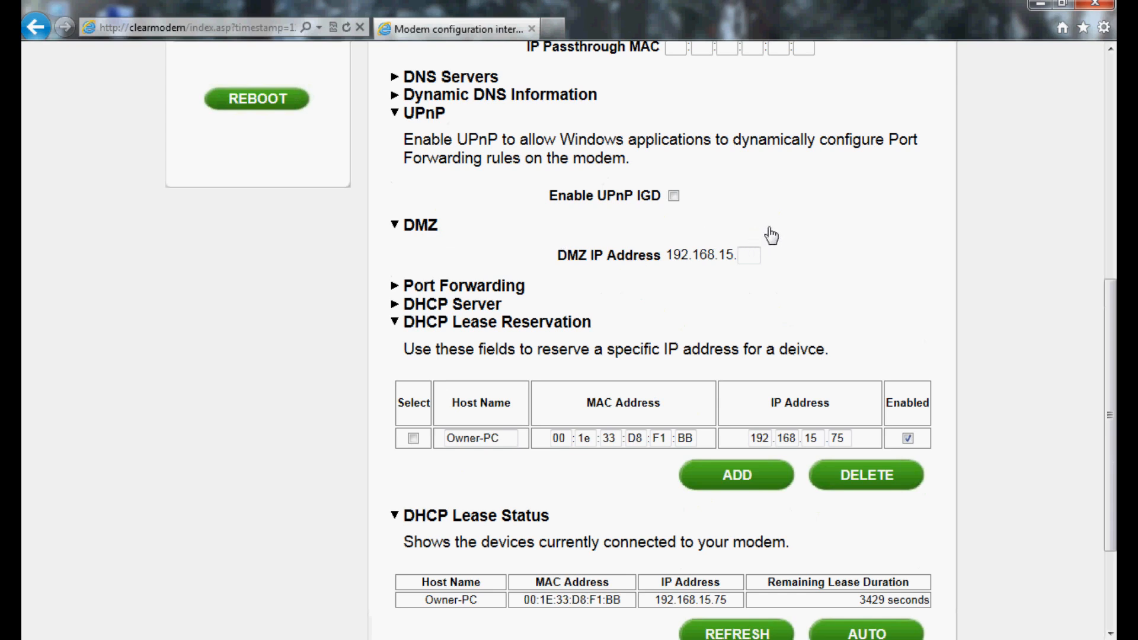
{"action": "mouse_move", "coordinate": [776, 233]}
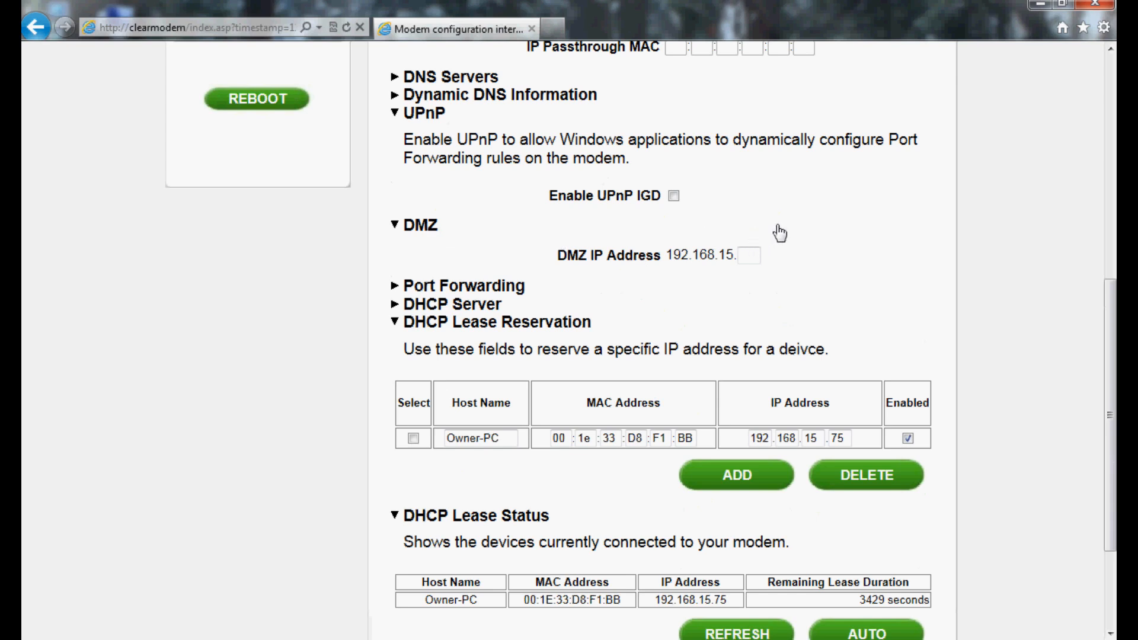
{"action": "left_click", "coordinate": [670, 195]}
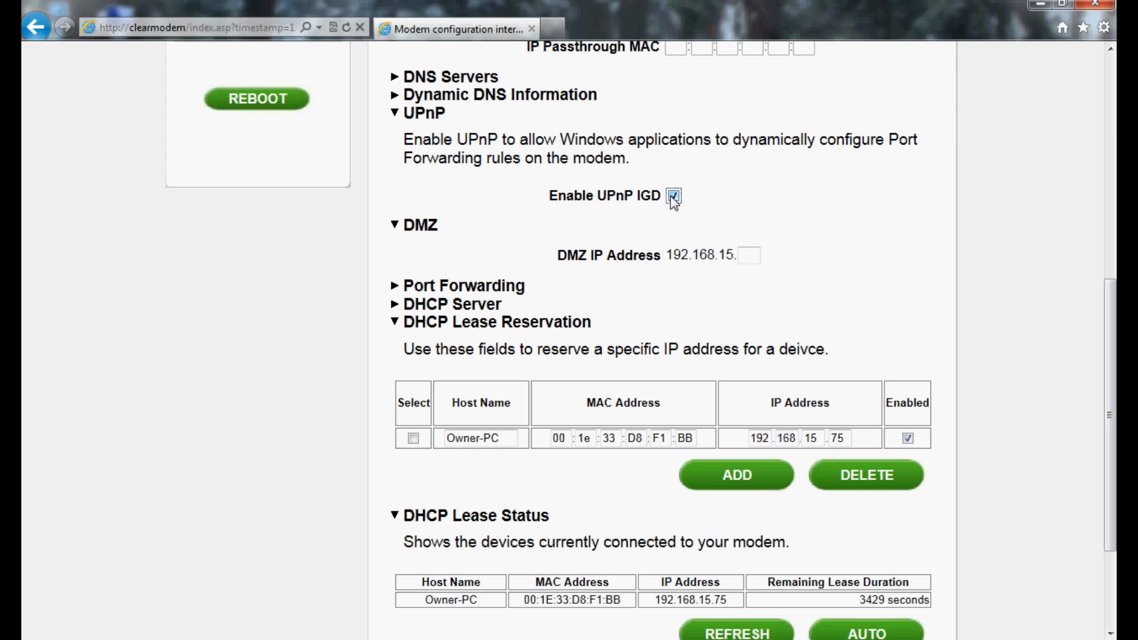
{"action": "left_click", "coordinate": [673, 196]}
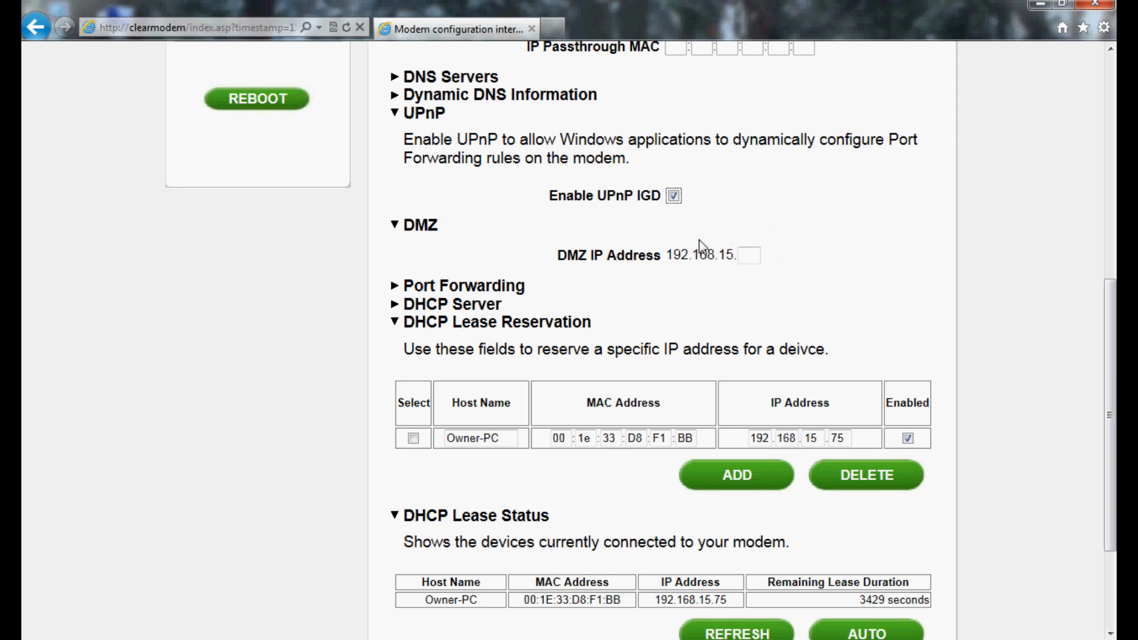
{"action": "mouse_move", "coordinate": [659, 268]}
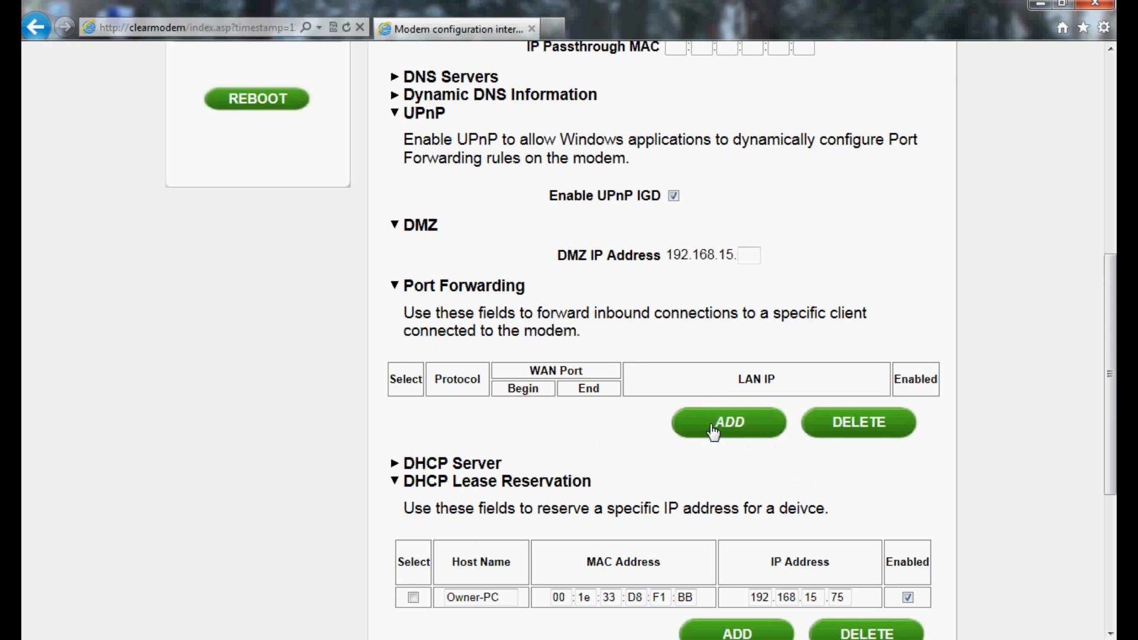
Step: Add rows until Port Forwarding shows five blank enabled TCP rules
{"action": "left_click", "coordinate": [728, 422]}
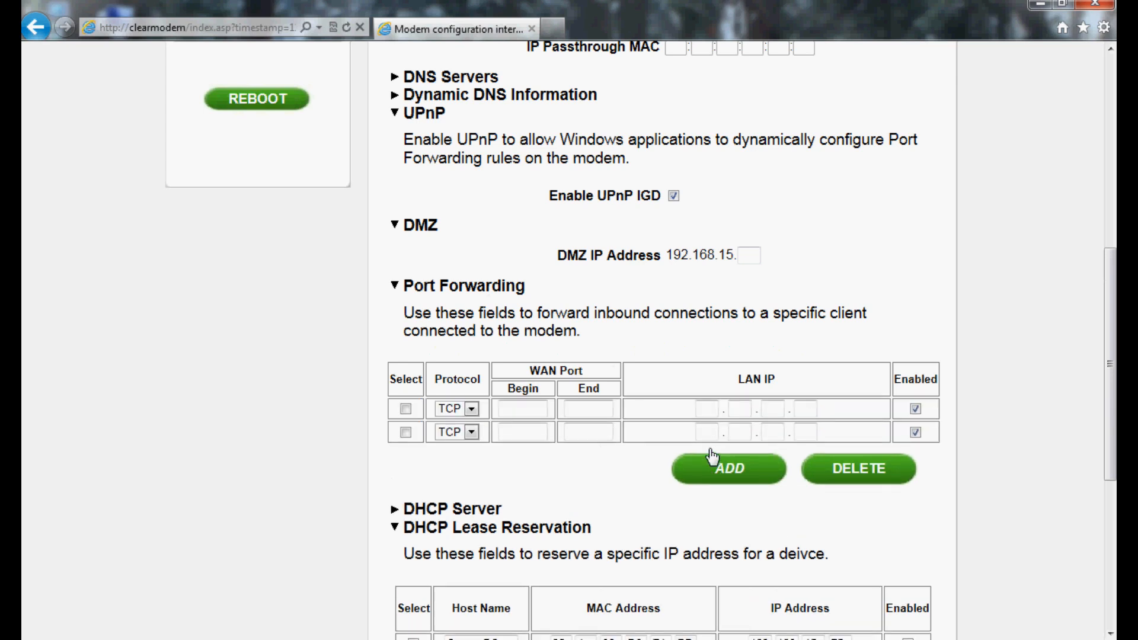
{"action": "left_click", "coordinate": [728, 468]}
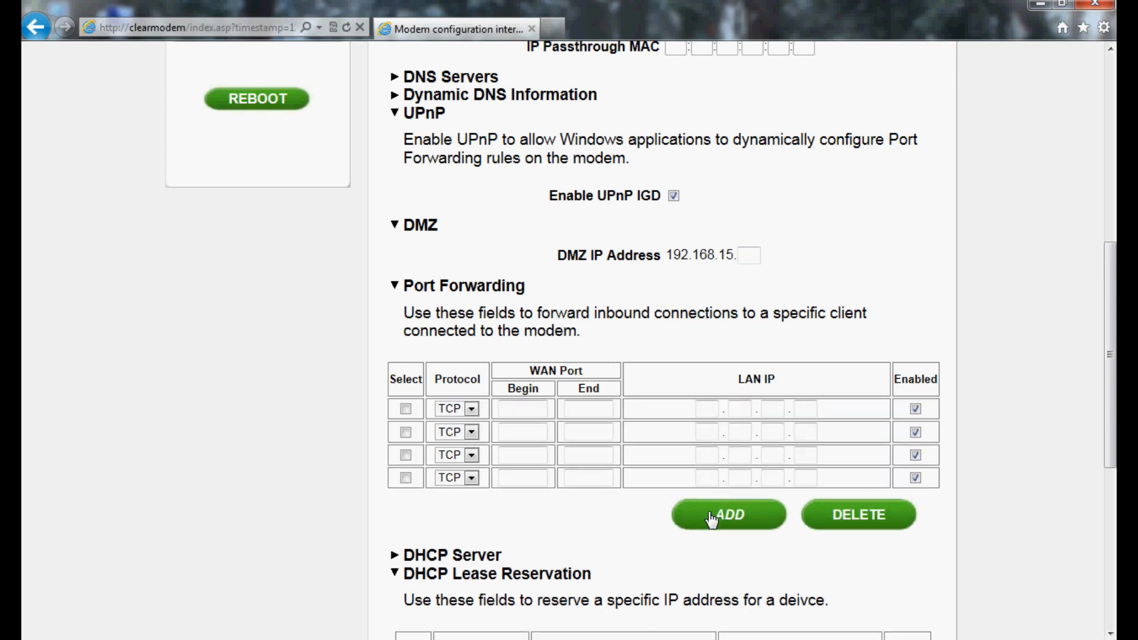
{"action": "left_click", "coordinate": [727, 515]}
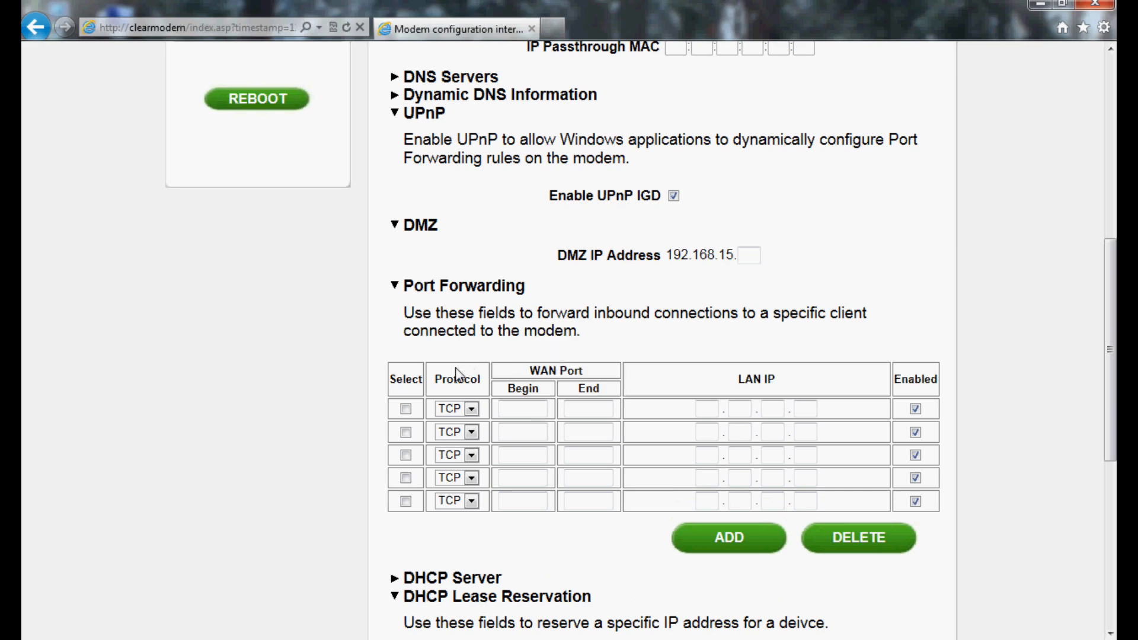
{"action": "scroll", "scroll_direction": "down", "scroll_amount": 3}
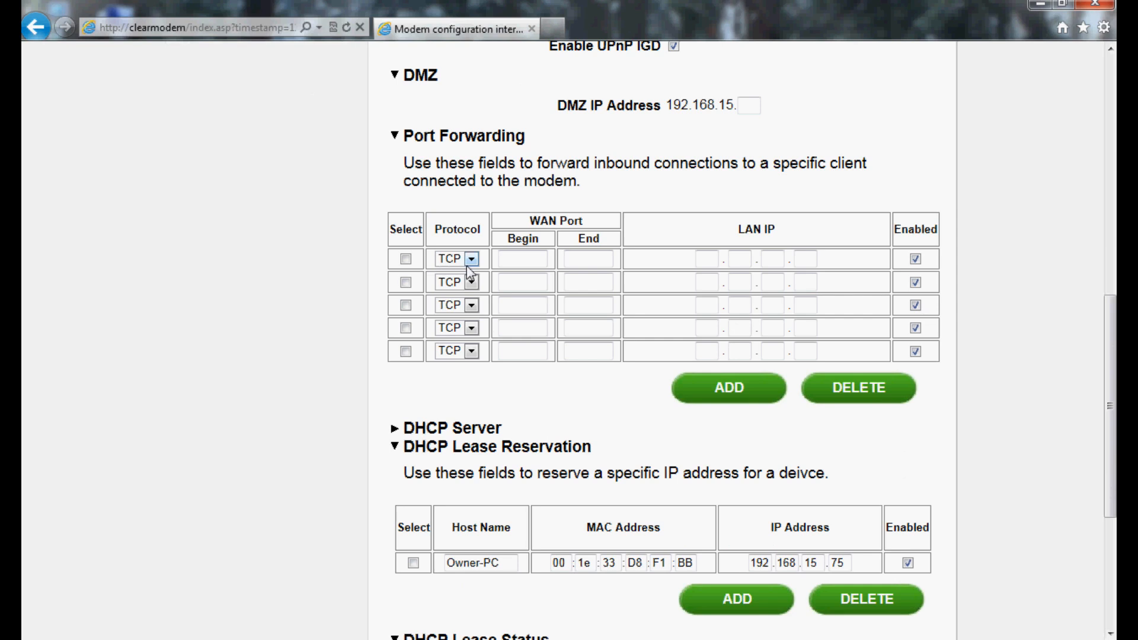
Step: Enter TCP rule 1–160 to 192.168.15.75, then start row 2's LAN IP
{"action": "left_click", "coordinate": [523, 258]}
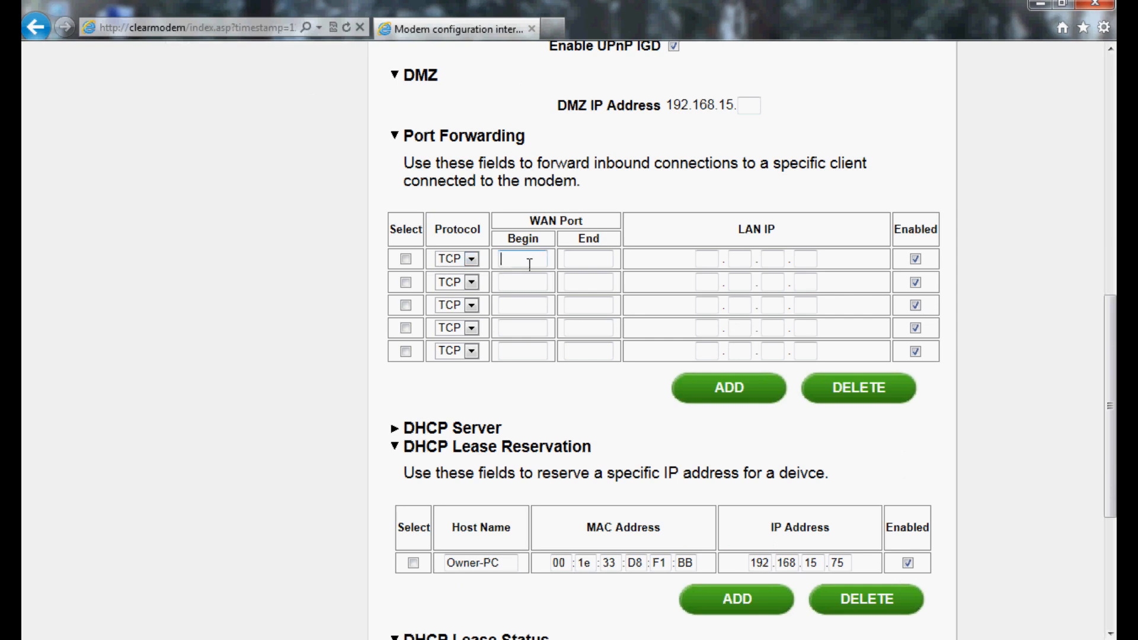
{"action": "type", "text": "1"}
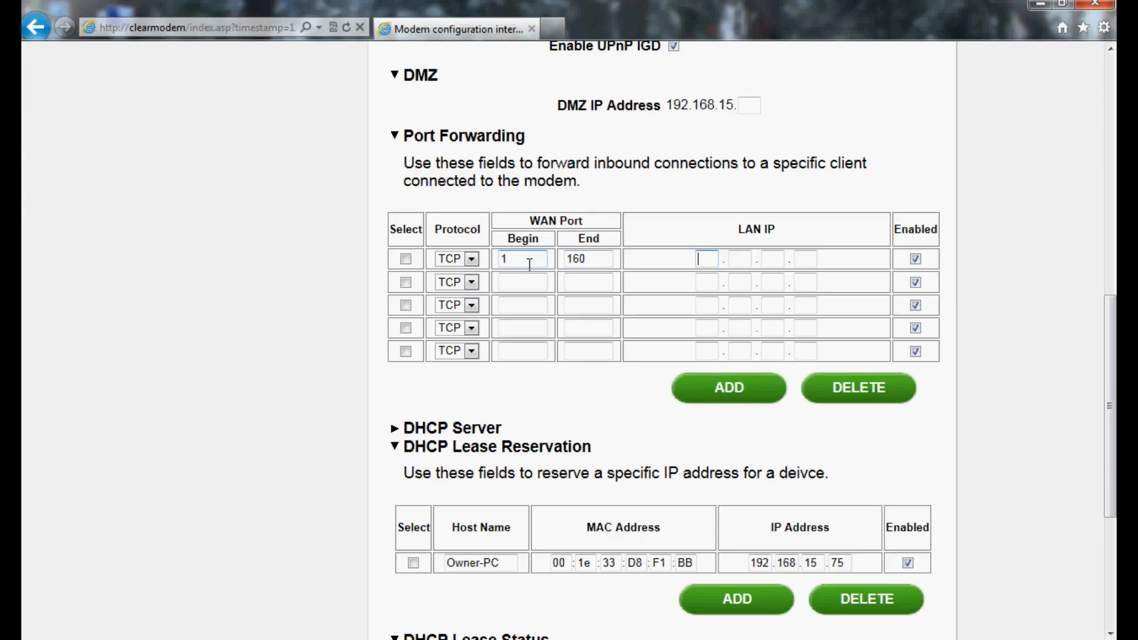
{"action": "type", "text": "192"}
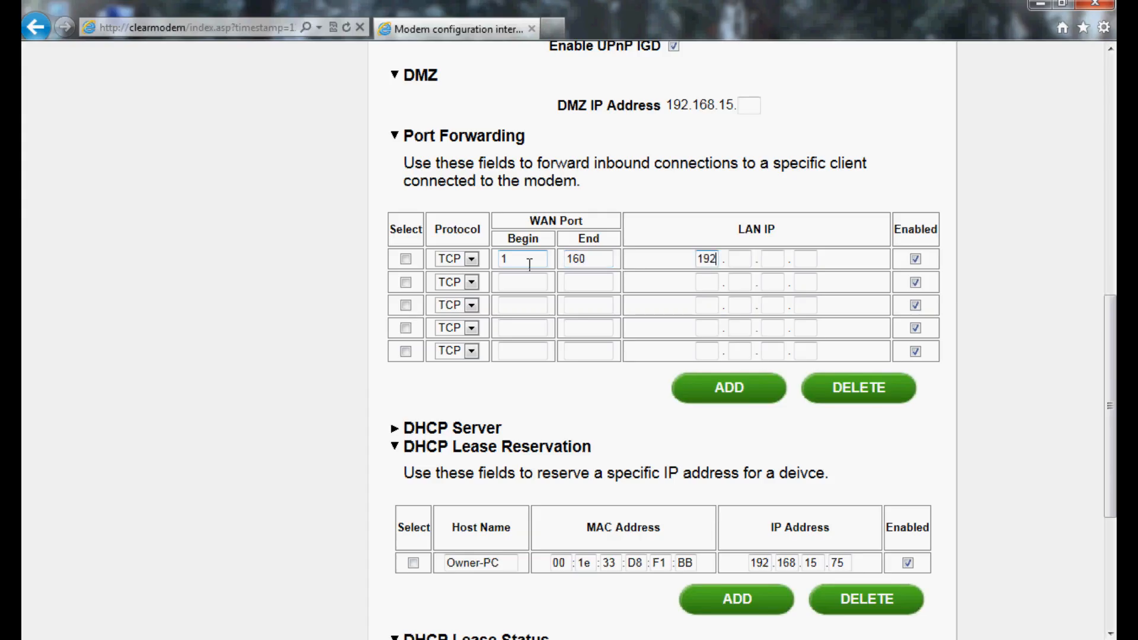
{"action": "type", "text": "1"}
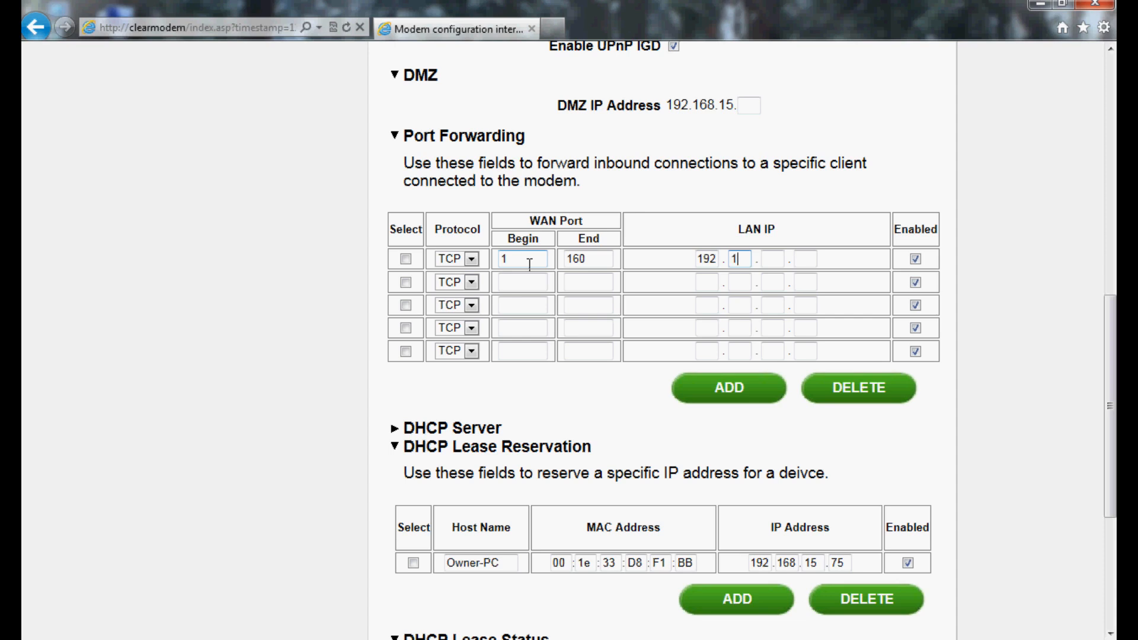
{"action": "type", "text": "68"}
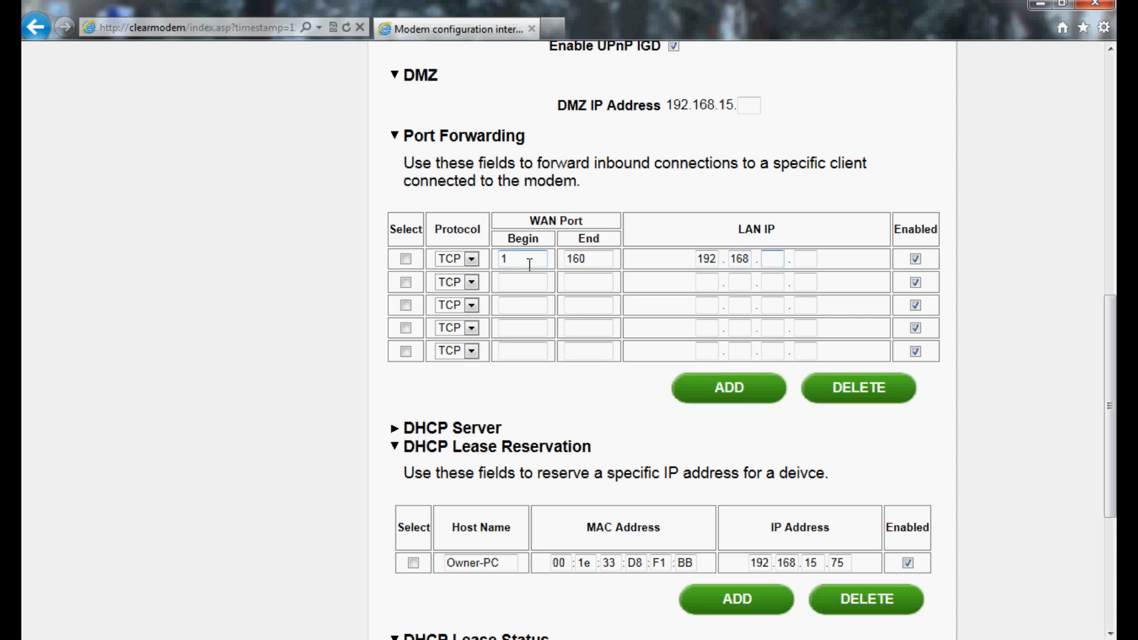
{"action": "type", "text": "15"}
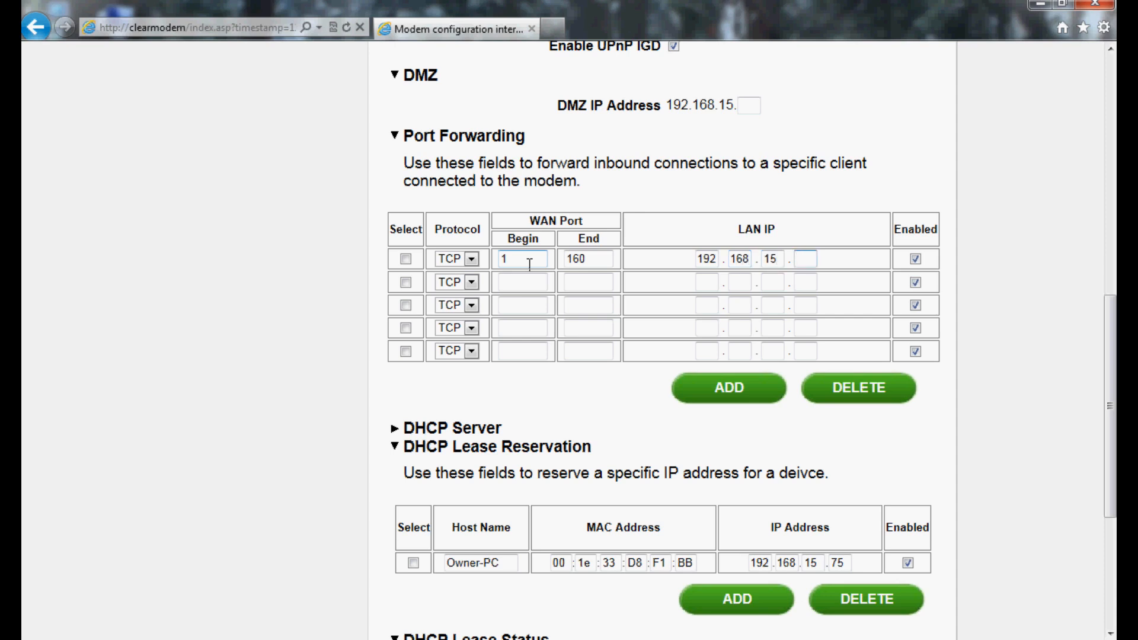
{"action": "type", "text": "75"}
{"action": "left_click", "coordinate": [588, 282]}
{"action": "type", "text": "6553"}
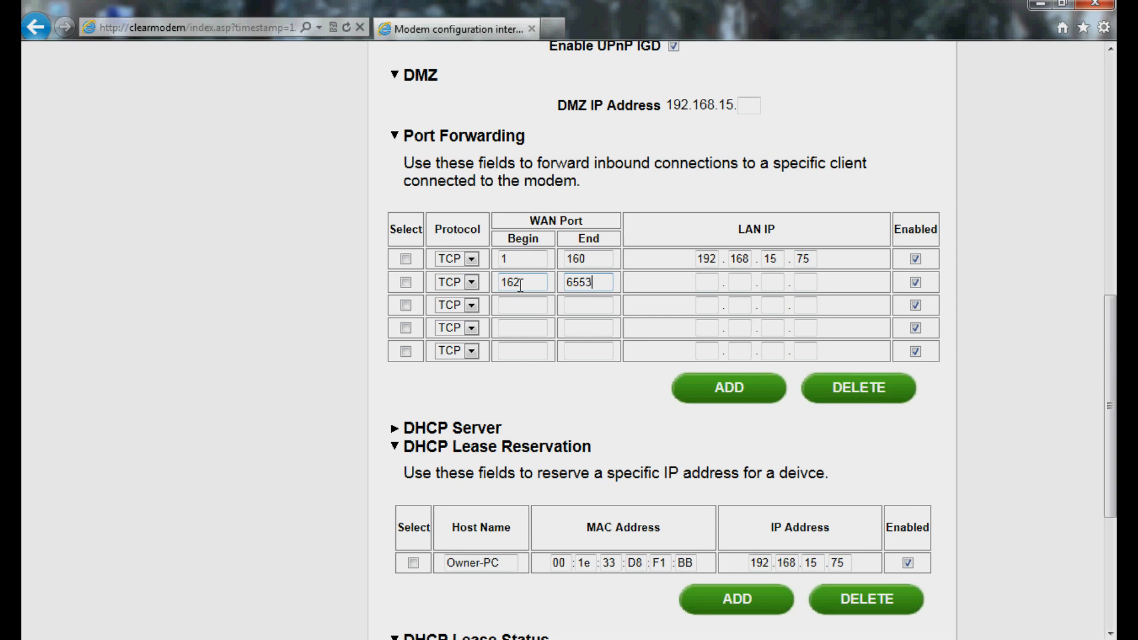
{"action": "type", "text": "1"}
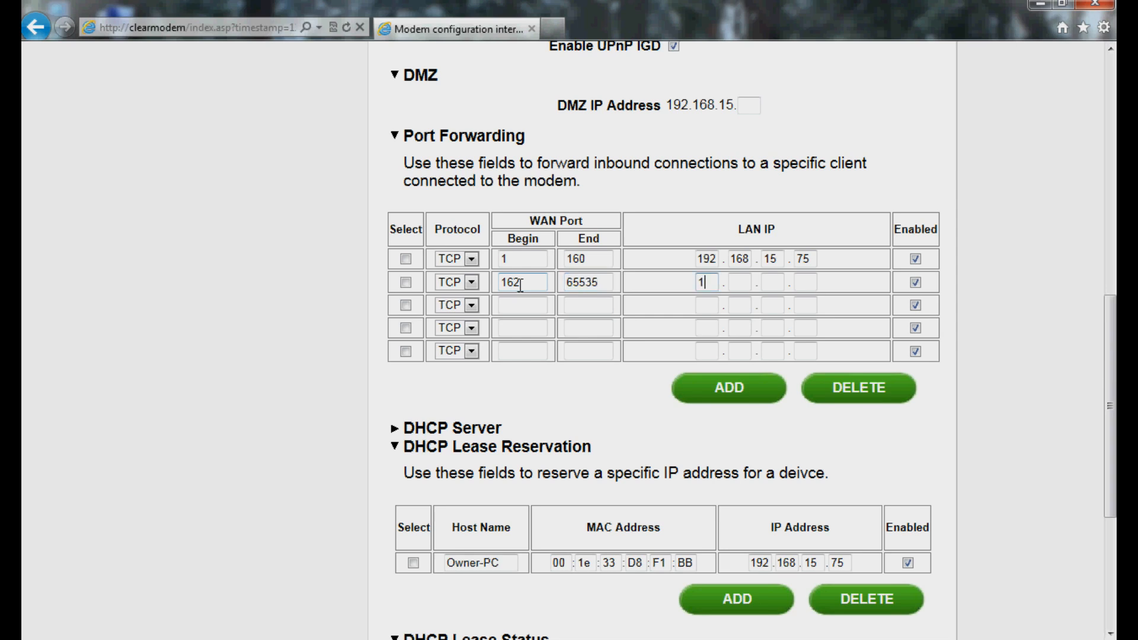
{"action": "type", "text": "92.168.15"}
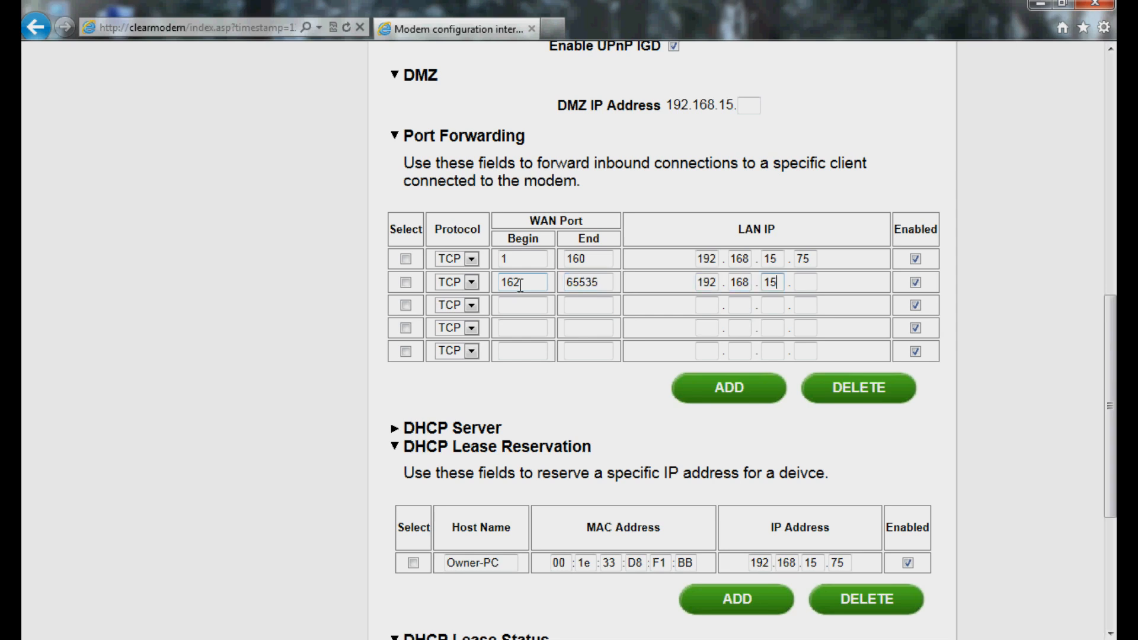
Step: Switch the third rule to UDP with port 1, then set the fourth rule's protocol
{"action": "left_click", "coordinate": [470, 305]}
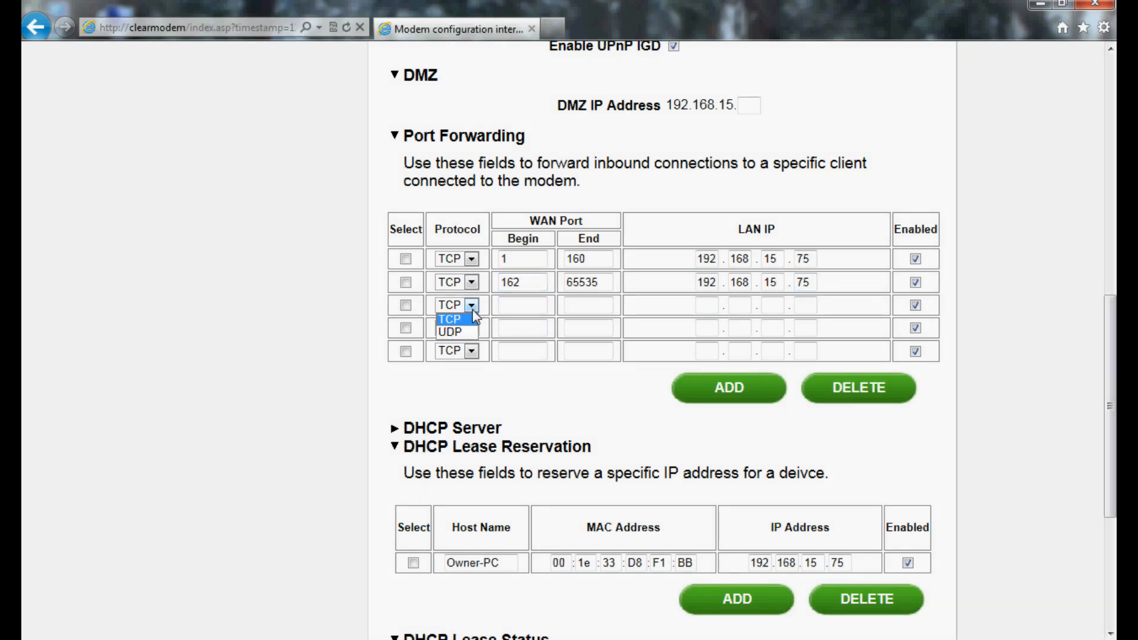
{"action": "left_click", "coordinate": [450, 319]}
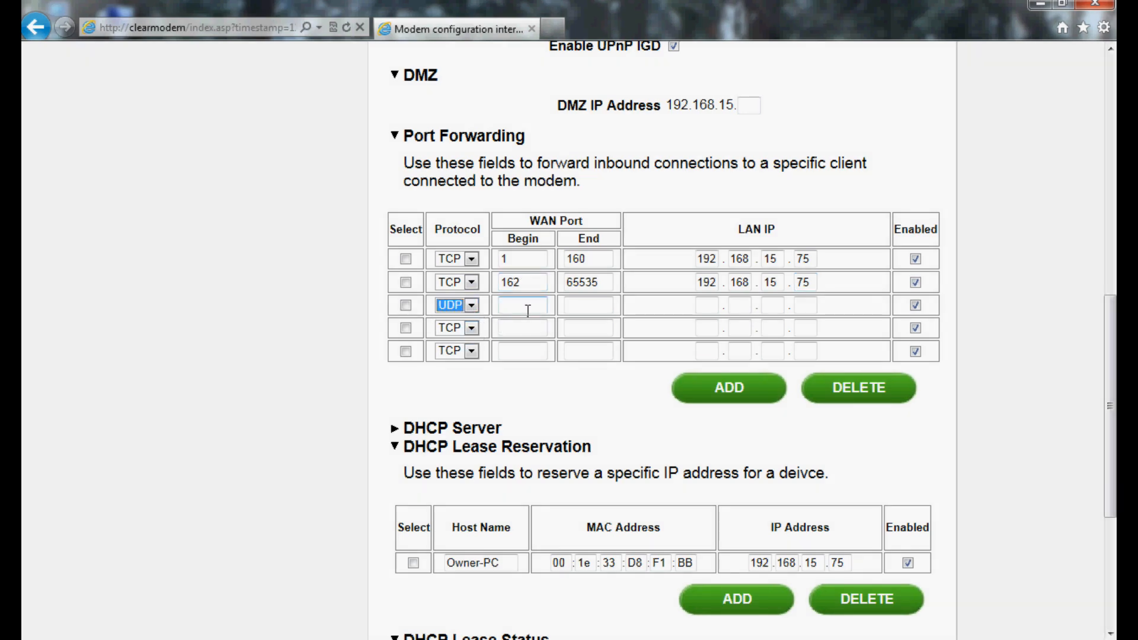
{"action": "type", "text": "1"}
{"action": "left_click", "coordinate": [805, 304]}
{"action": "type", "text": "75"}
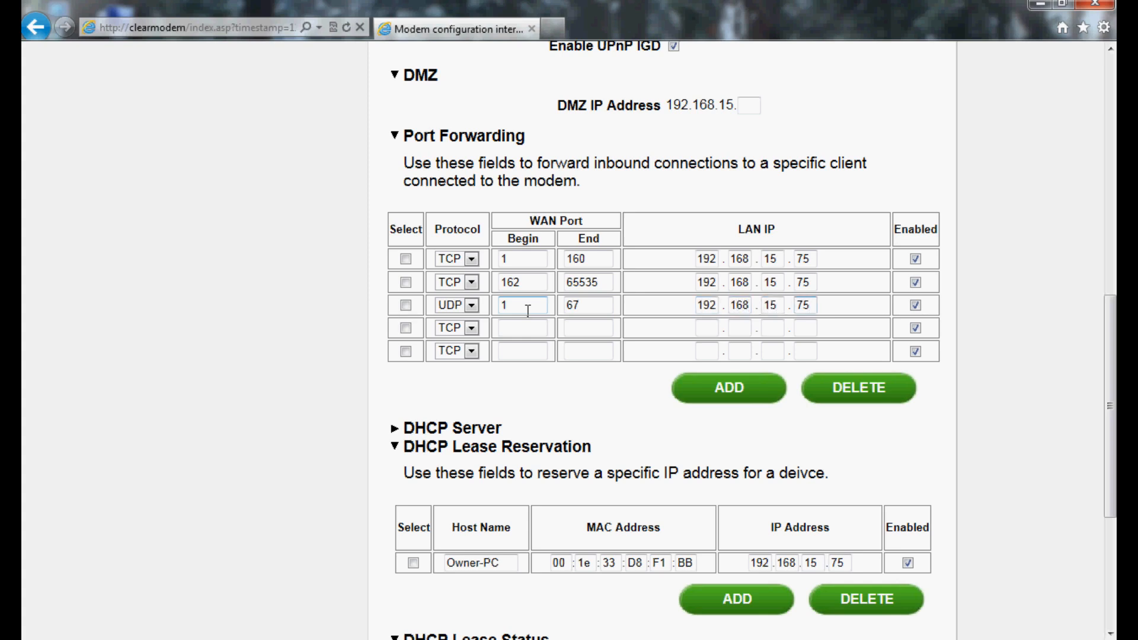
{"action": "left_click", "coordinate": [469, 327]}
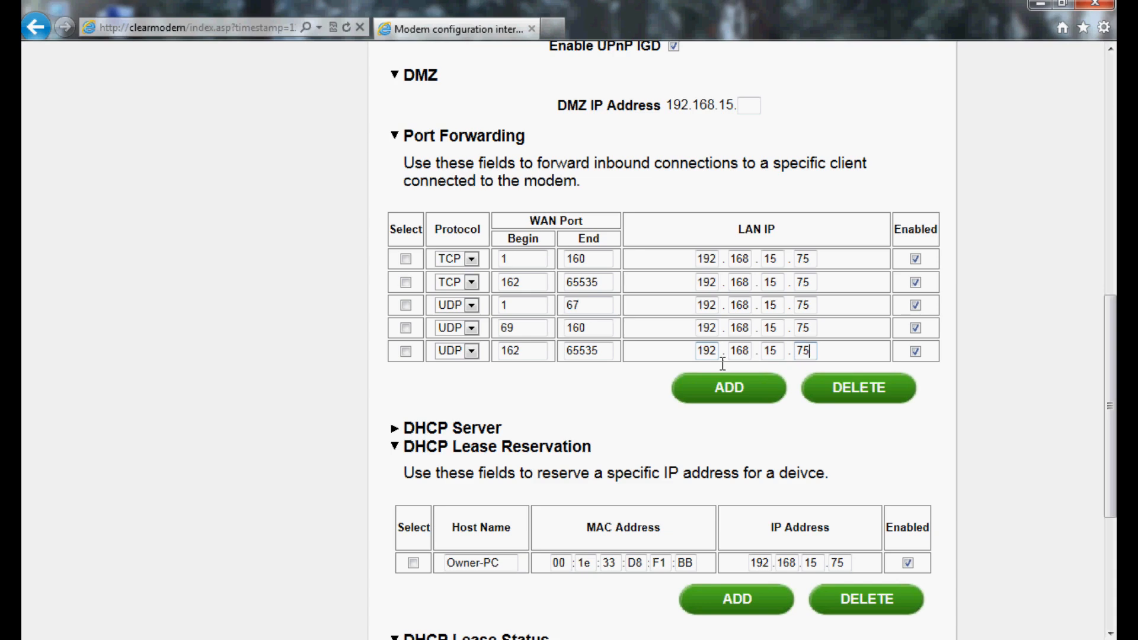
Step: Scroll the Router page to reach the REBOOT control
{"action": "scroll", "scroll_direction": "down", "scroll_amount": 3}
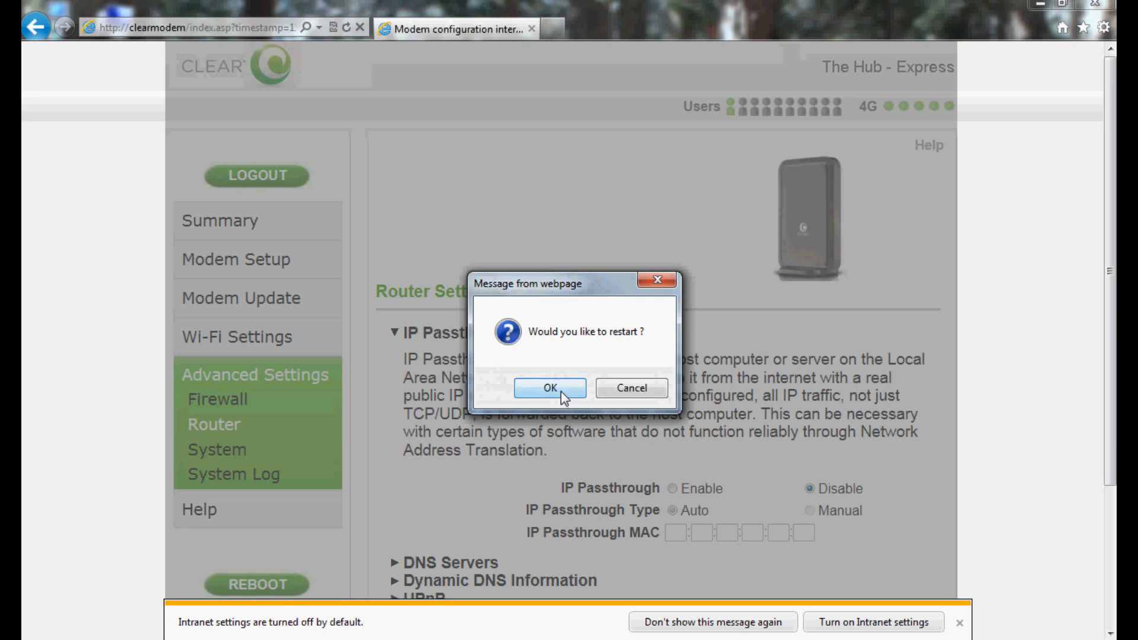
{"action": "mouse_move", "coordinate": [540, 401]}
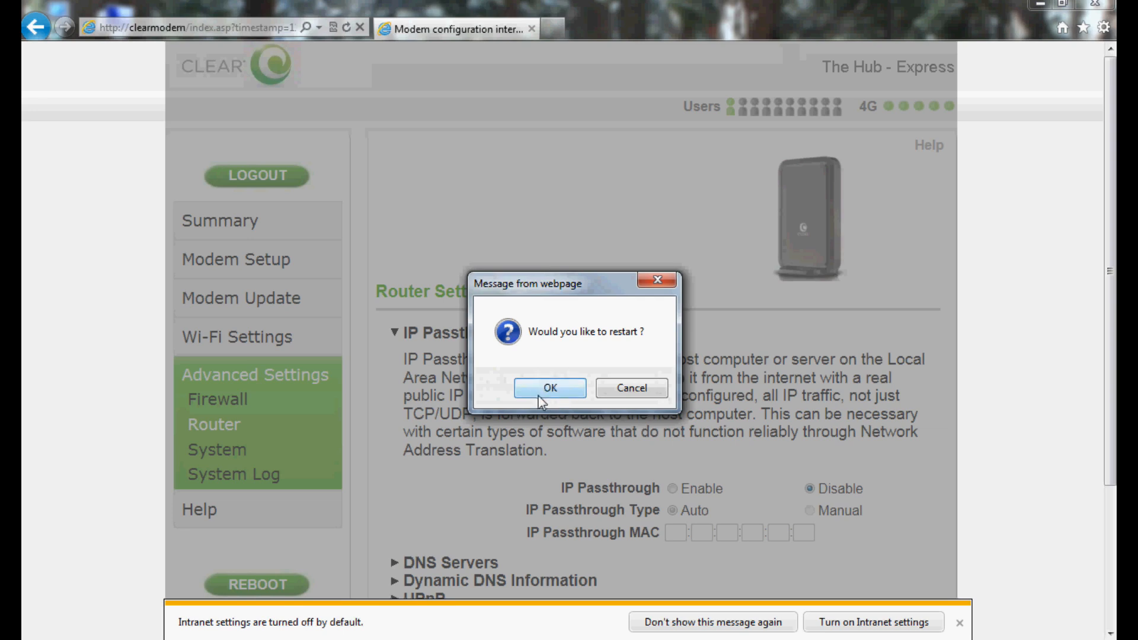